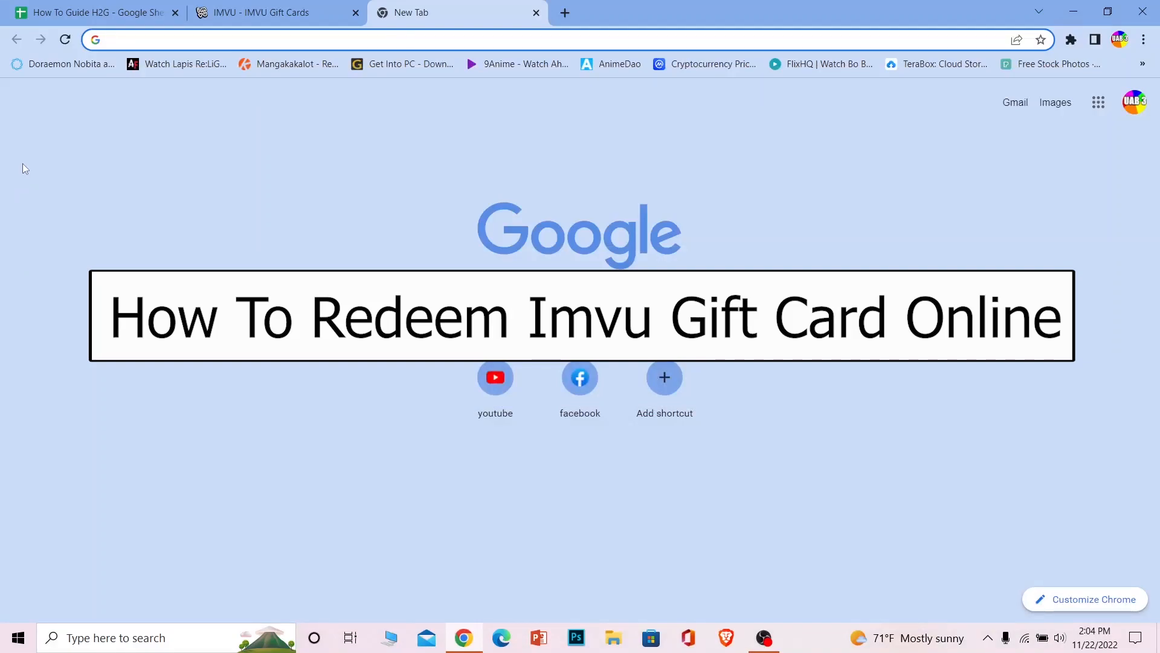
- Search Google for 'imvu gift card redeem' to reach IMVU's gift card page
{"action": "left_click", "coordinate": [296, 39]}
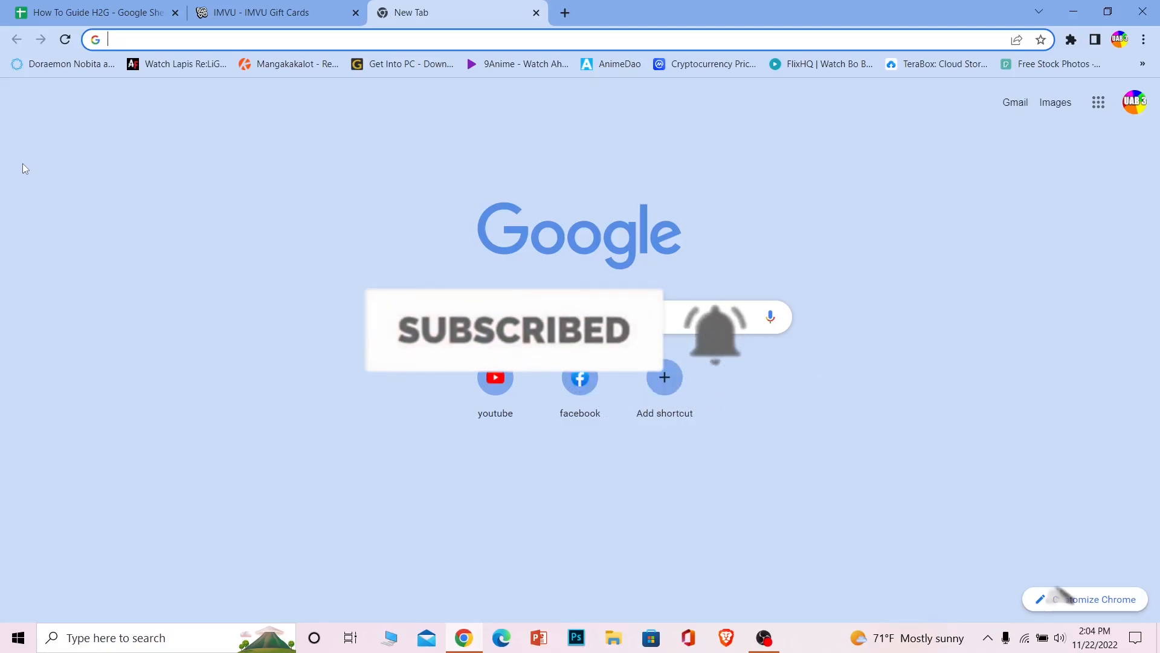
{"action": "type", "text": "imvu gift card redeem"}
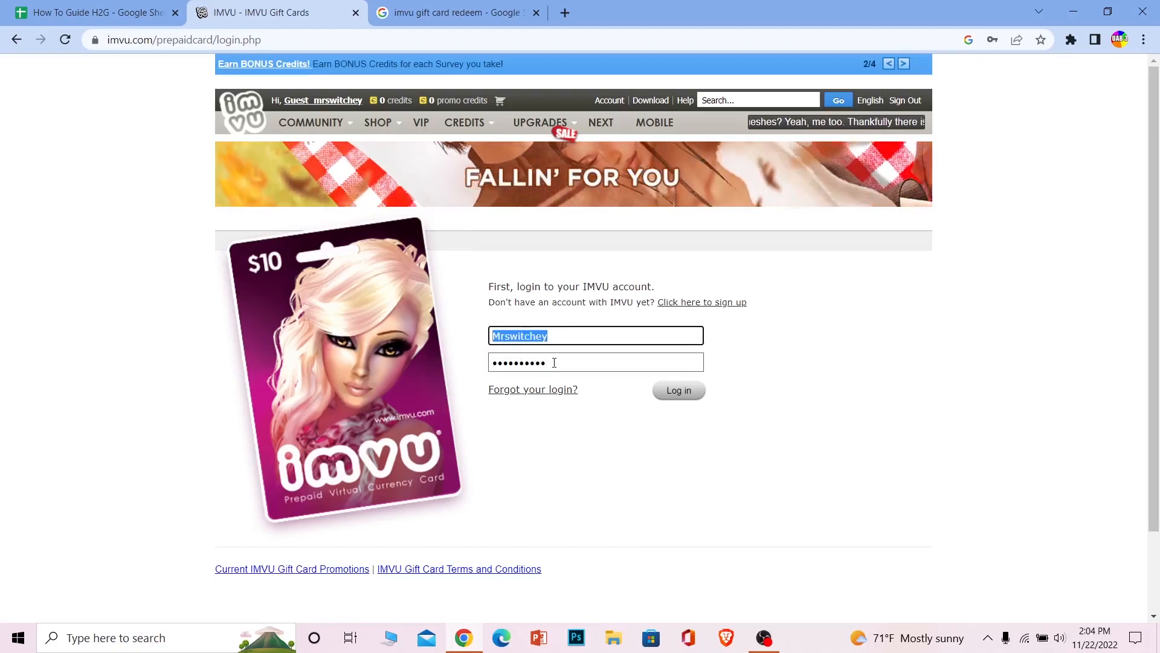
- Sign in to the IMVU account, landing on the Redeem your Gift Card page
{"action": "left_click", "coordinate": [677, 390]}
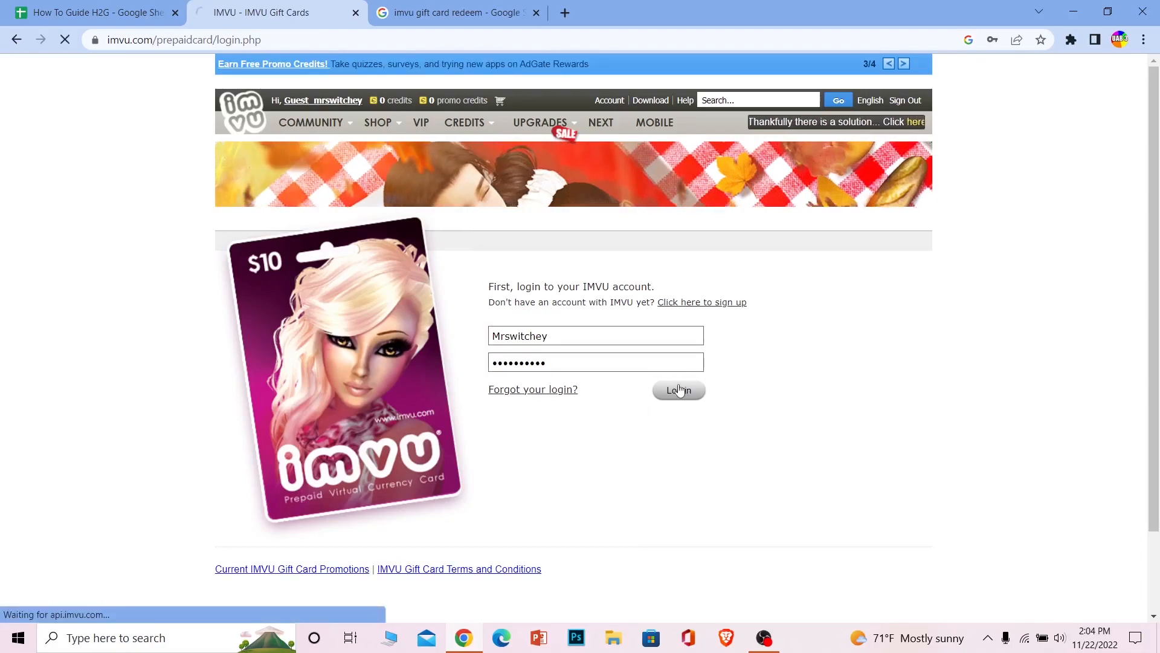
{"action": "left_click", "coordinate": [677, 390]}
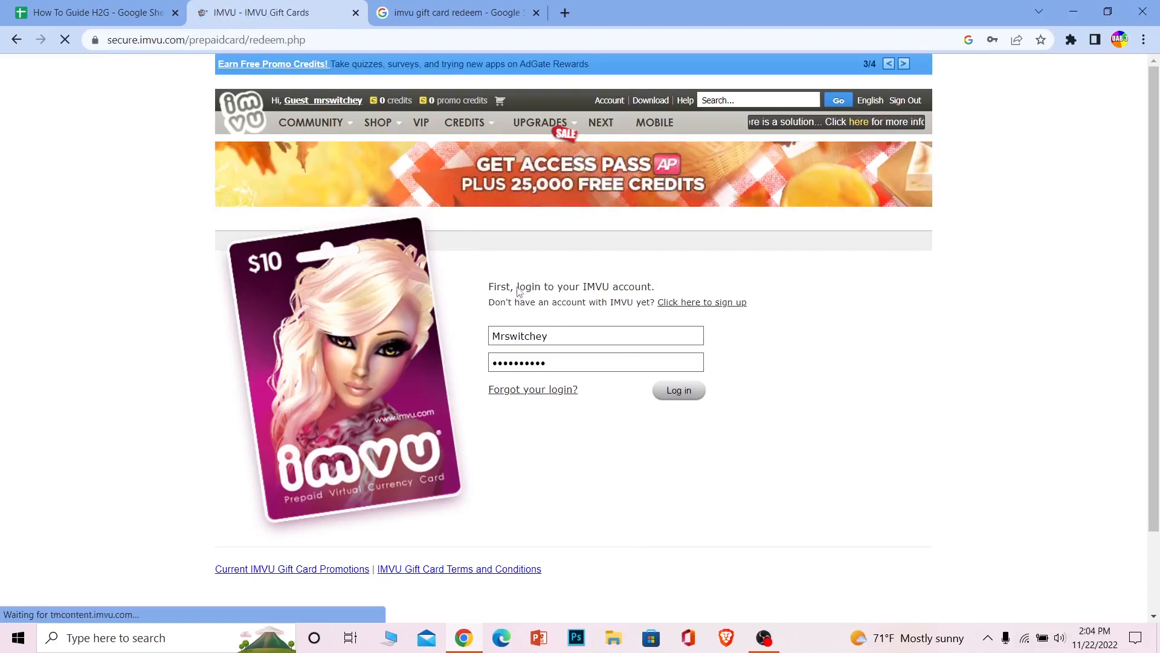
{"action": "left_click", "coordinate": [678, 390]}
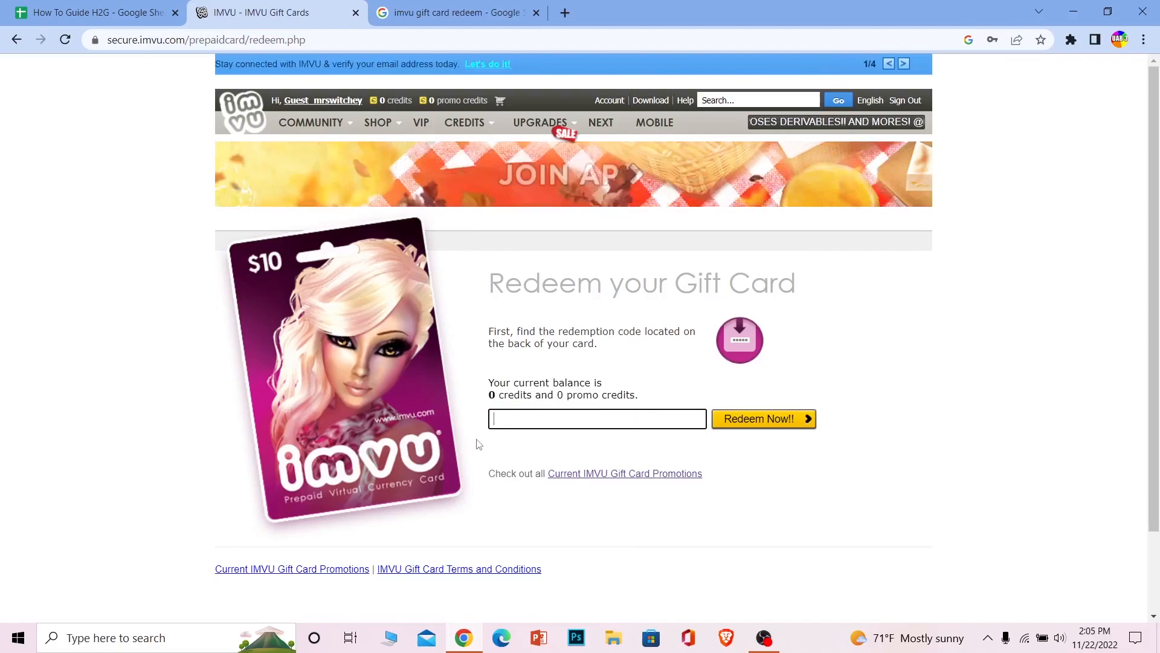
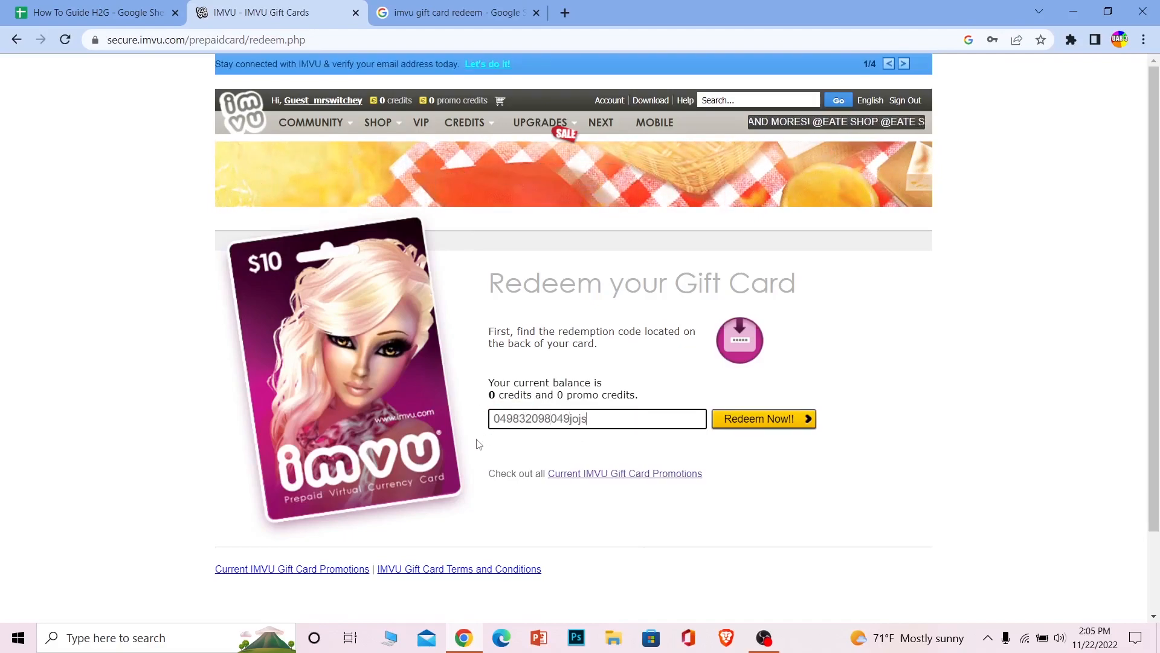